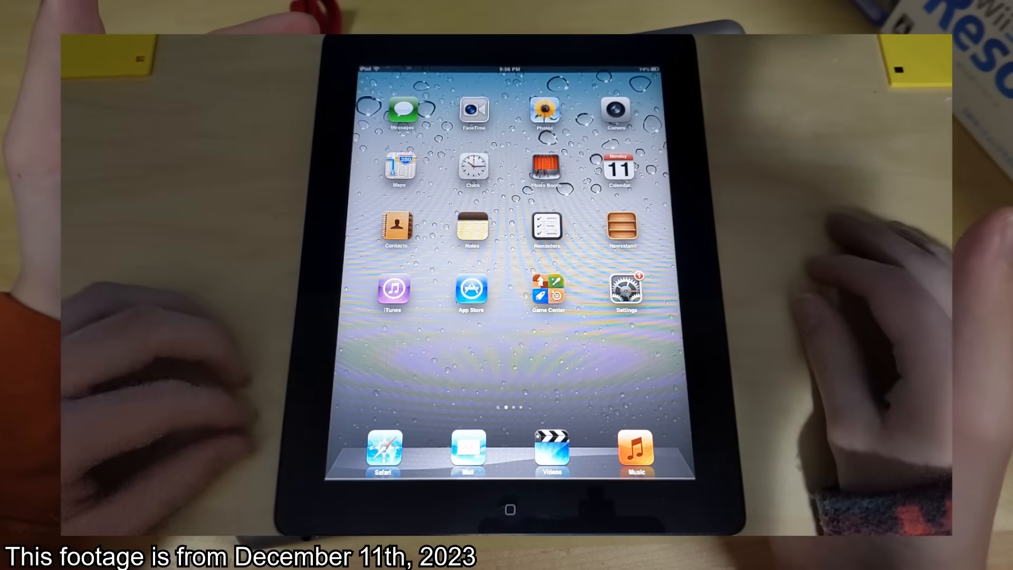
scroll(left, 3)
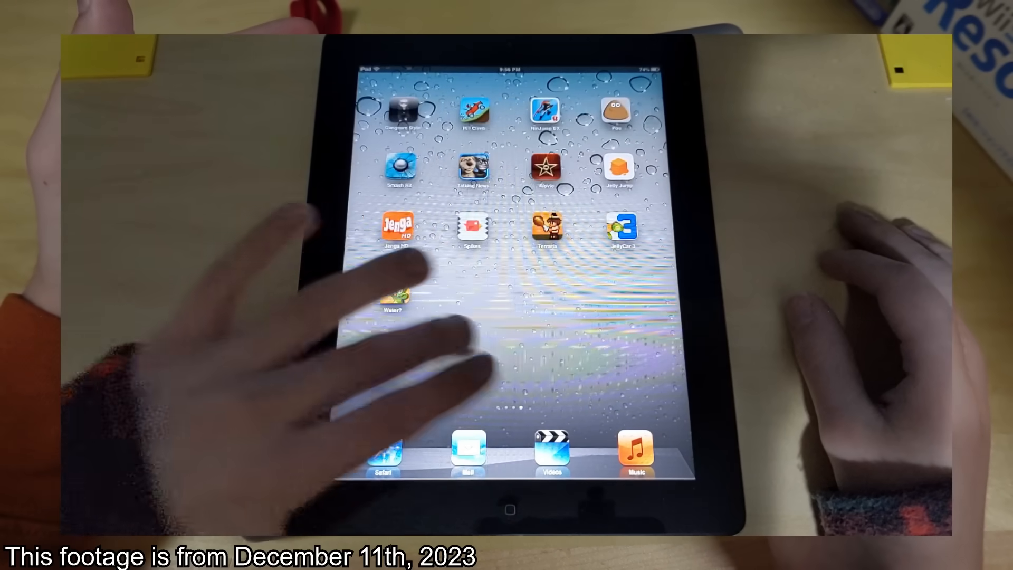